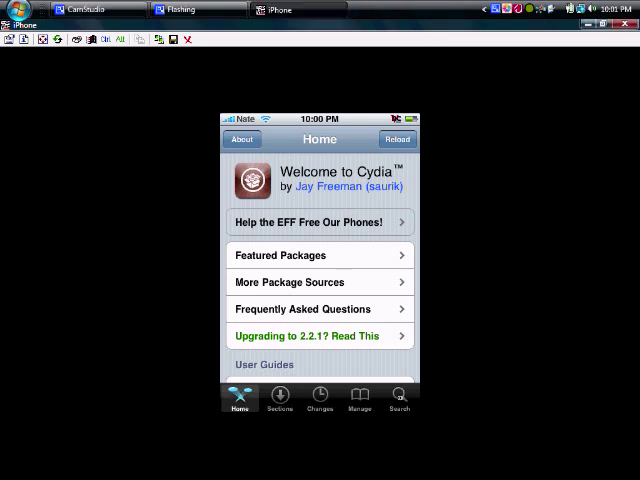
# Search Cydia for 'vnc' packages on the mirrored iPhone.
pyautogui.click(398, 400)
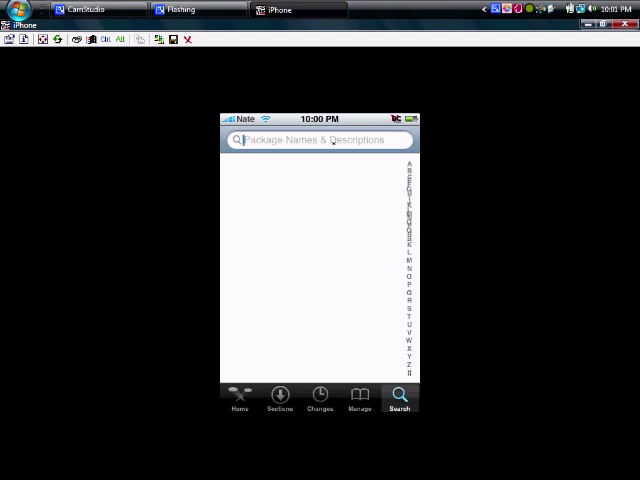
pyautogui.click(318, 140)
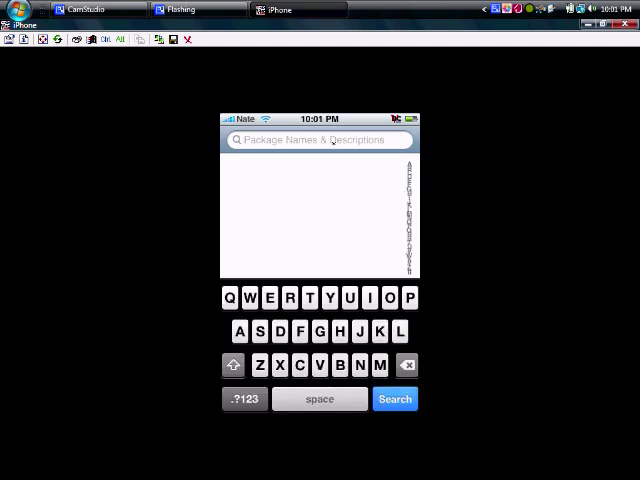
pyautogui.write('vnc')
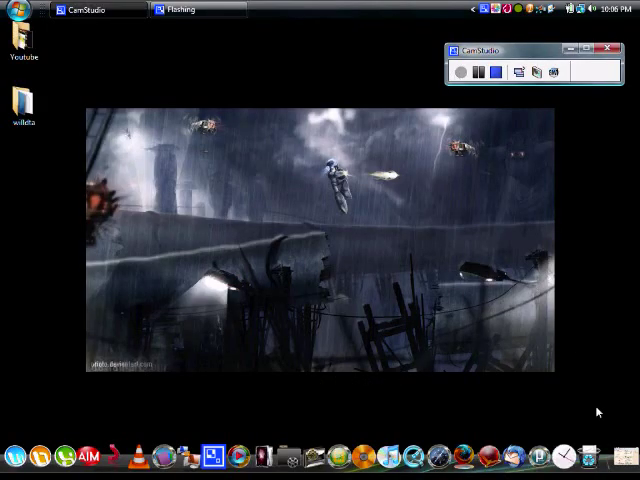
# Download tightvnc-1.3.9-setup.exe from the TightVNC page and save it to disk.
pyautogui.click(297, 9)
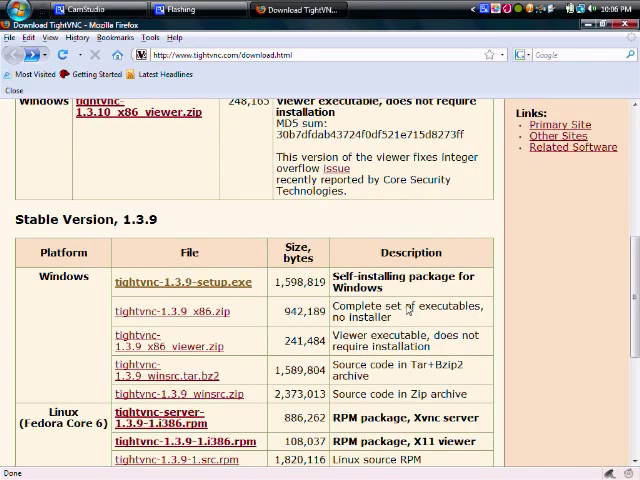
pyautogui.moveTo(184, 282)
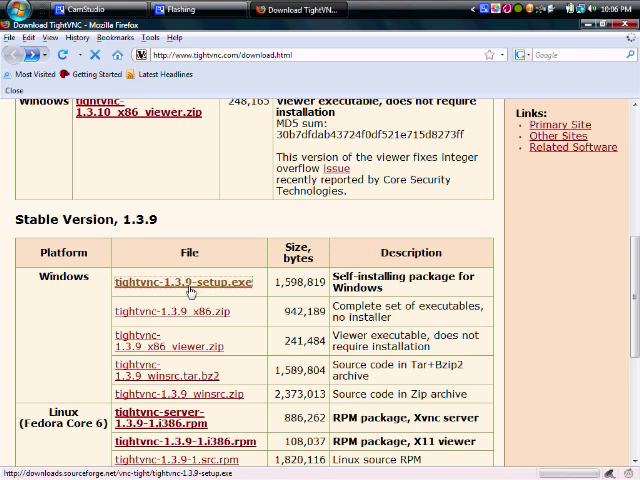
pyautogui.click(185, 282)
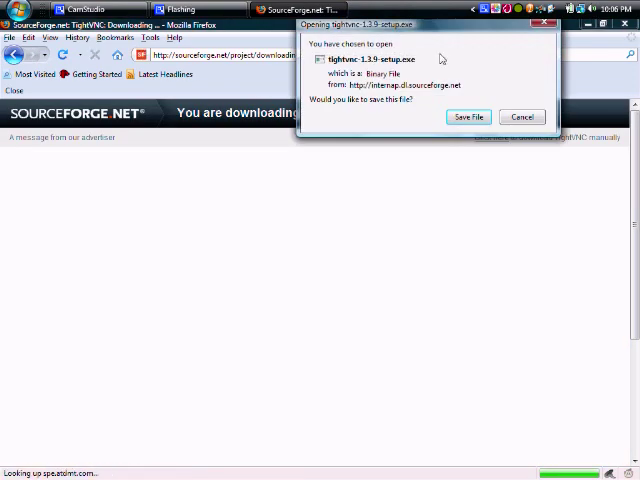
pyautogui.click(467, 117)
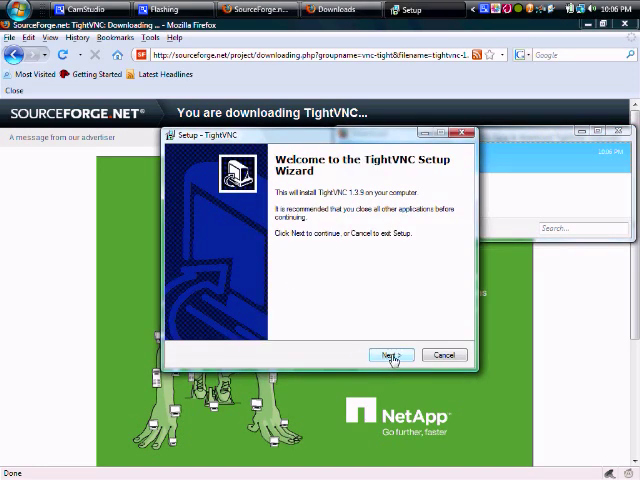
# Install TightVNC 1.3.9 with the default folder and tasks, then finish the wizard.
pyautogui.click(389, 355)
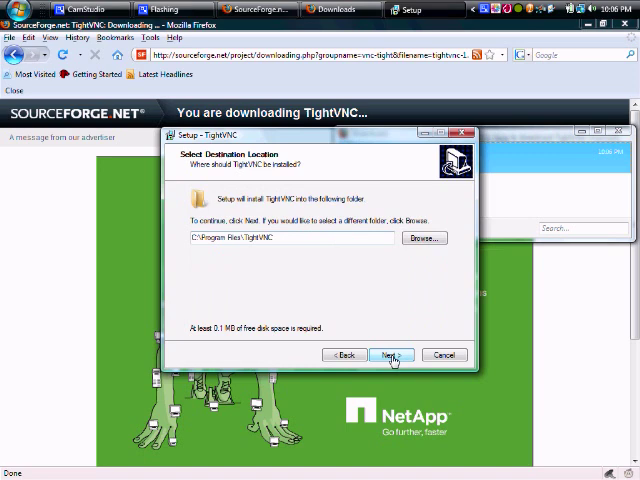
pyautogui.click(390, 355)
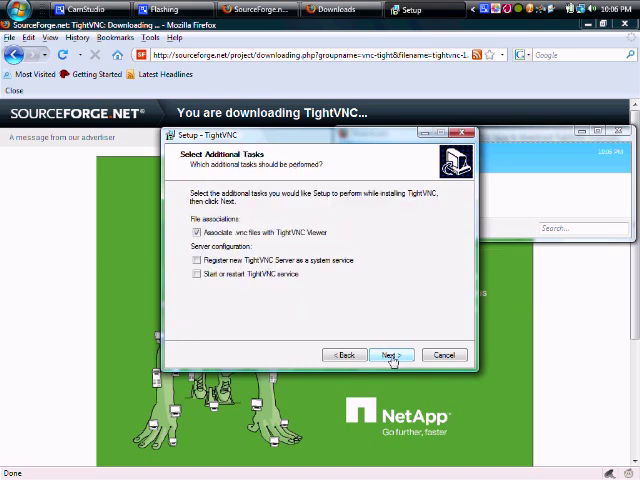
pyautogui.click(391, 355)
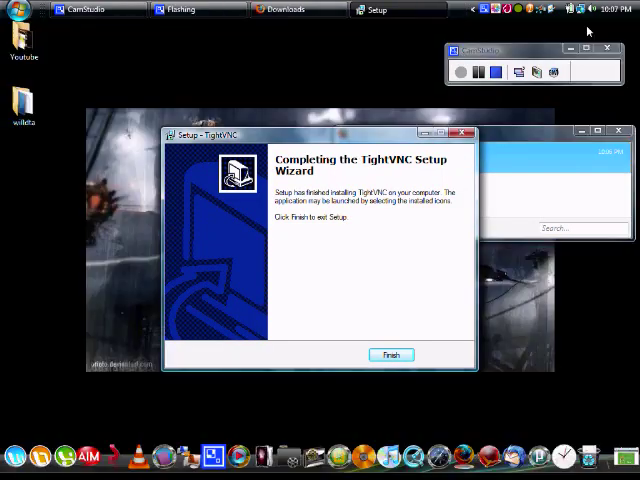
pyautogui.click(391, 355)
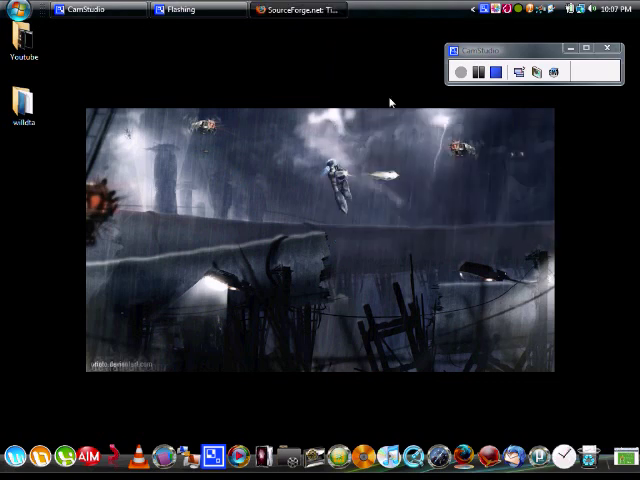
# Browse All Programs to the TightVNC folder and launch TightVNC Viewer.
pyautogui.click(18, 456)
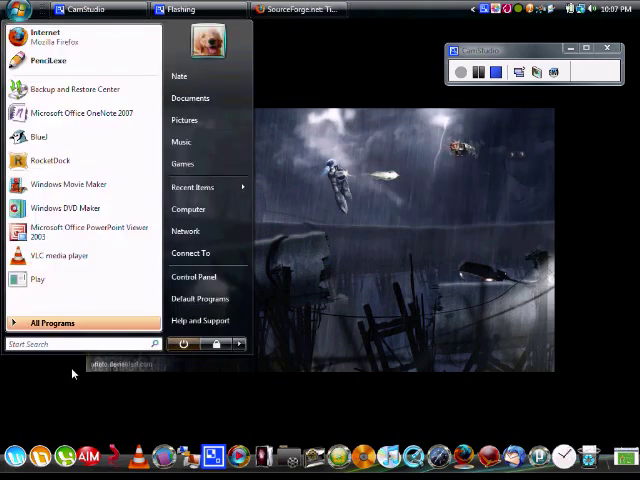
pyautogui.click(52, 322)
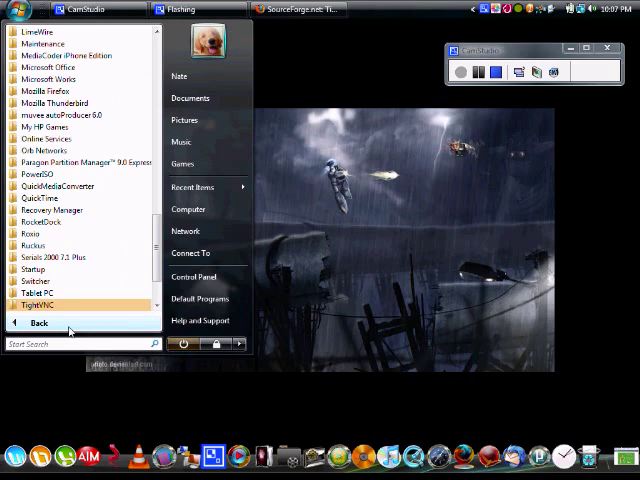
pyautogui.moveTo(68, 314)
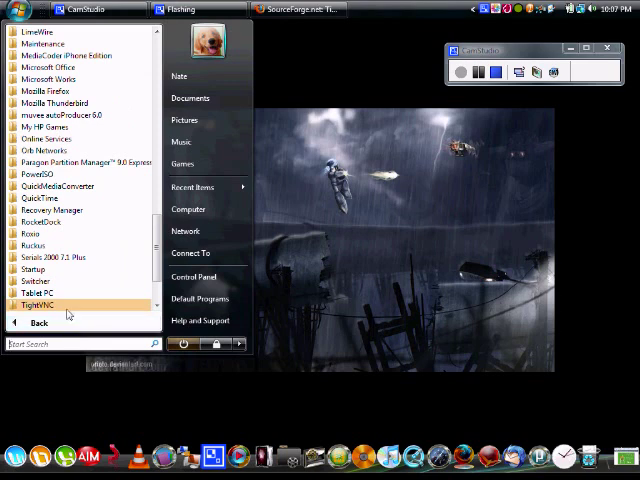
pyautogui.click(37, 245)
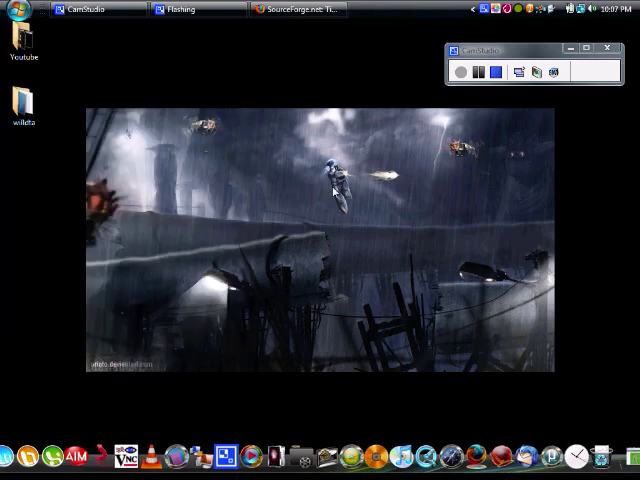
pyautogui.moveTo(131, 452)
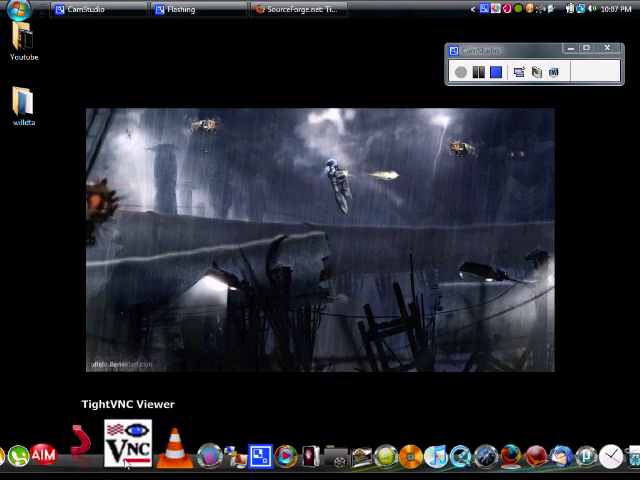
pyautogui.click(134, 452)
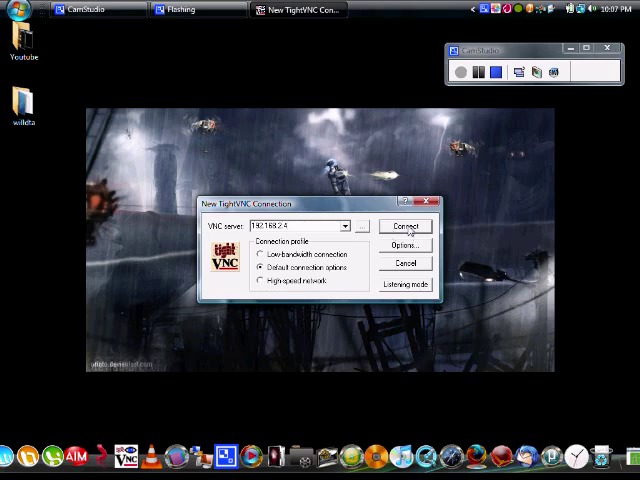
# Connect to the iPhone's VNC server at 192.168.2.4, retrying once.
pyautogui.click(405, 225)
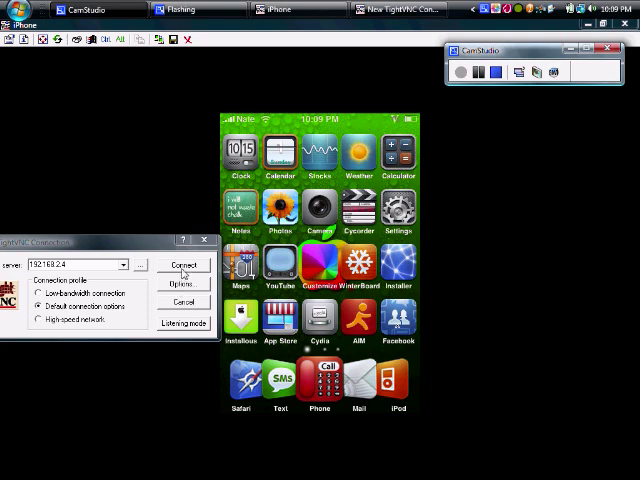
pyautogui.click(184, 265)
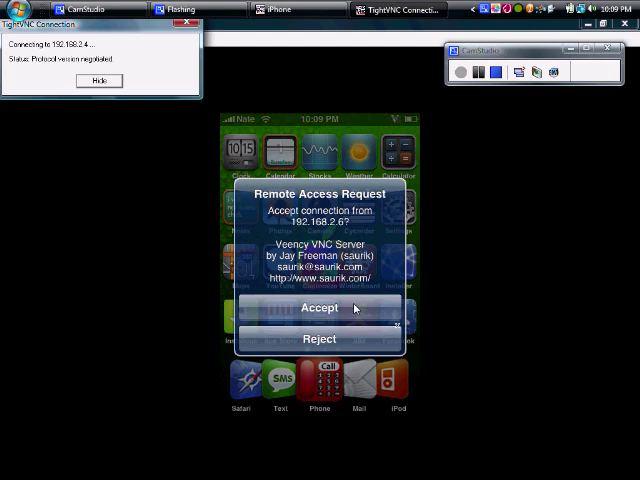
# Accept the iPhone's Remote Access Request alert.
pyautogui.click(319, 307)
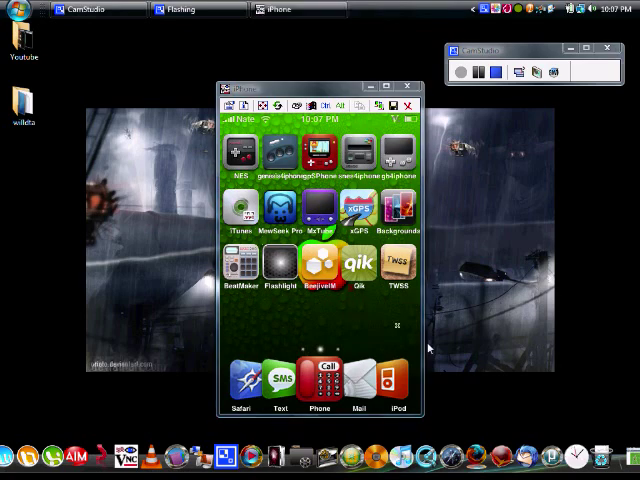
# Swipe the mirrored iPhone home screen toward its previous app page.
pyautogui.hscroll(-3)
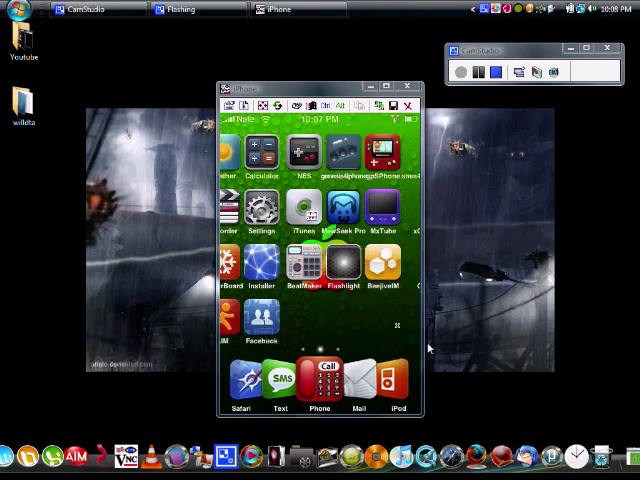